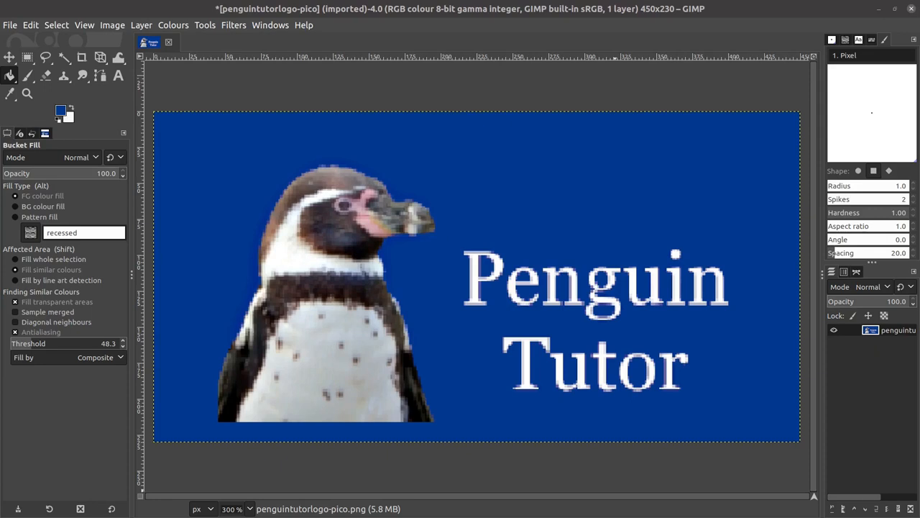
pyautogui.moveTo(404, 167)
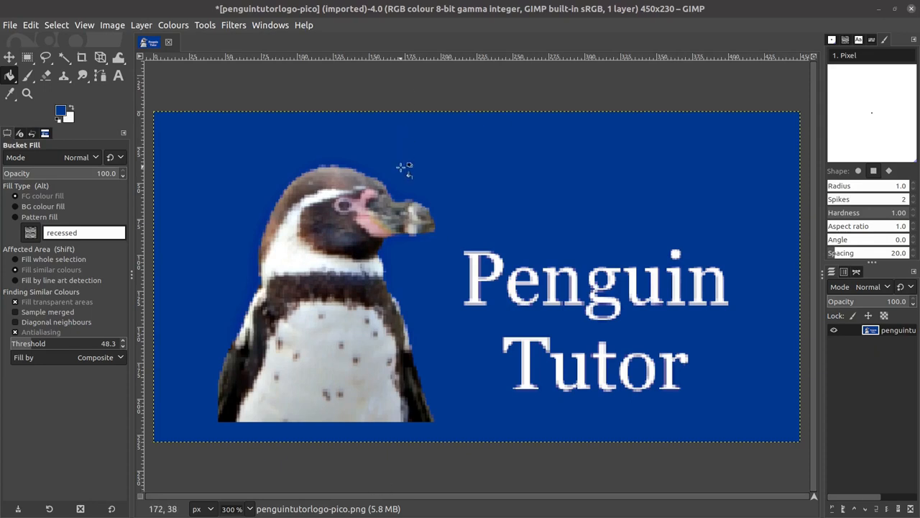
# Step: Drag a fixed 240:135 aspect-ratio rectangular selection around the penguin and Penguin Tutor text
pyautogui.click(28, 57)
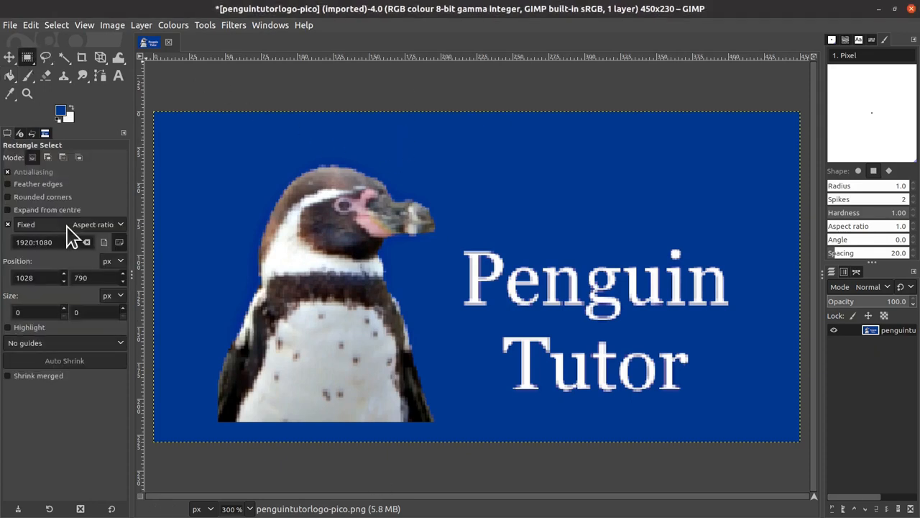
pyautogui.click(40, 242)
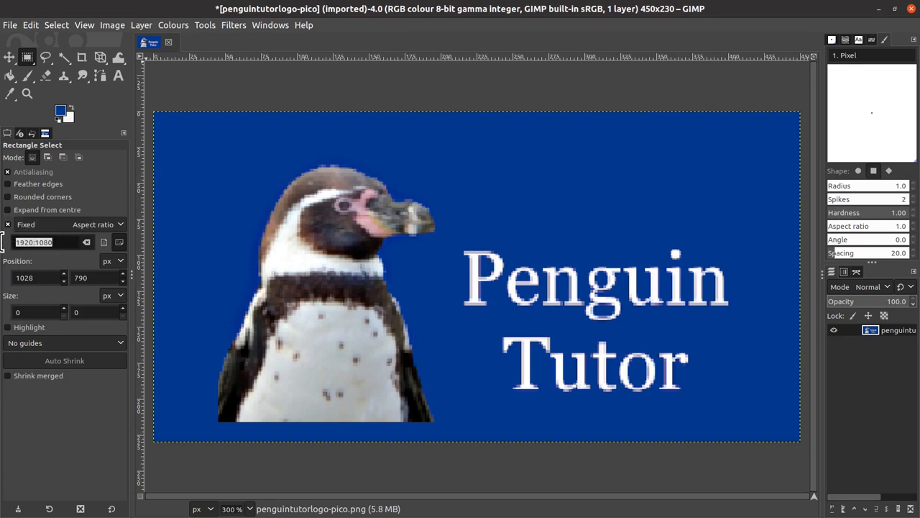
pyautogui.write('240:135')
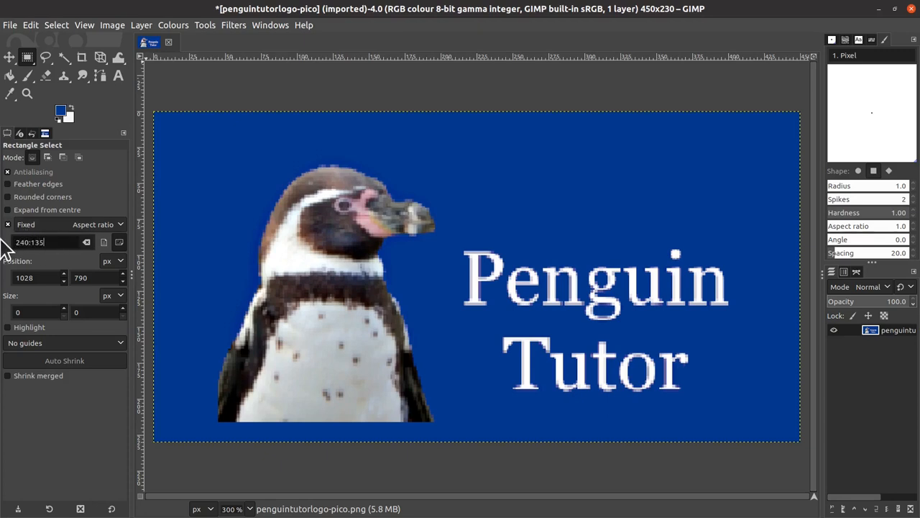
pyautogui.moveTo(195, 132)
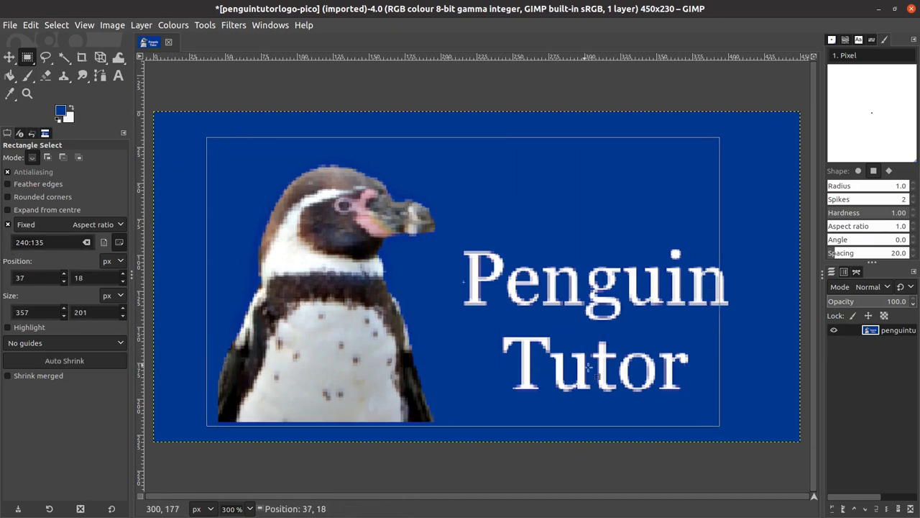
pyautogui.moveTo(463, 280); pyautogui.dragTo(475, 286)
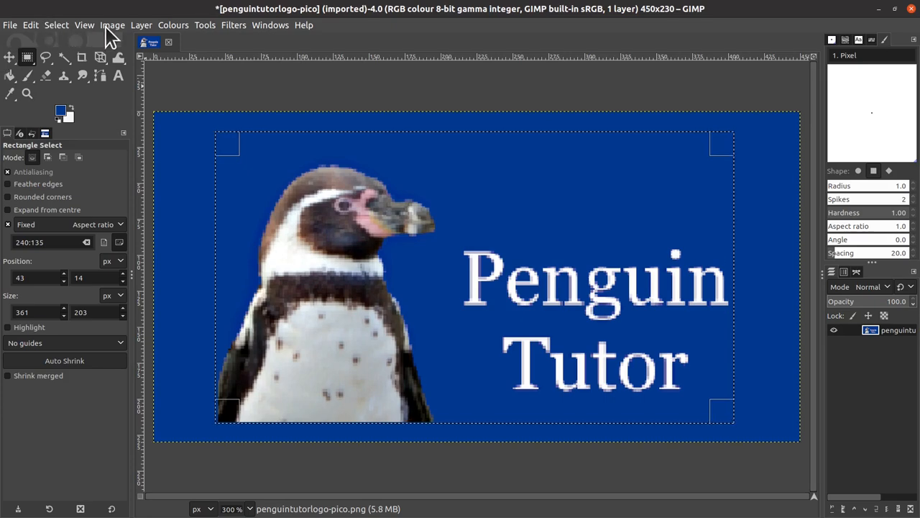
# Step: Crop the logo image to the current selection via the Image menu
pyautogui.click(113, 24)
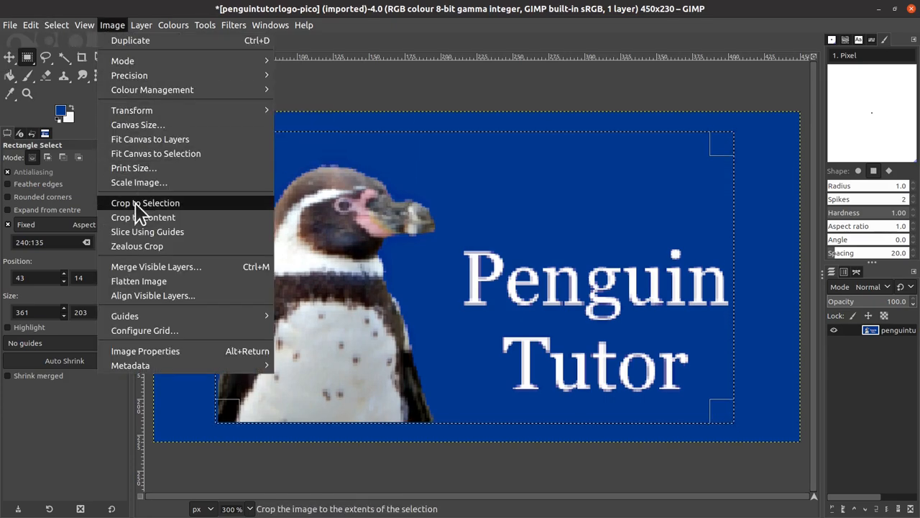
pyautogui.click(144, 201)
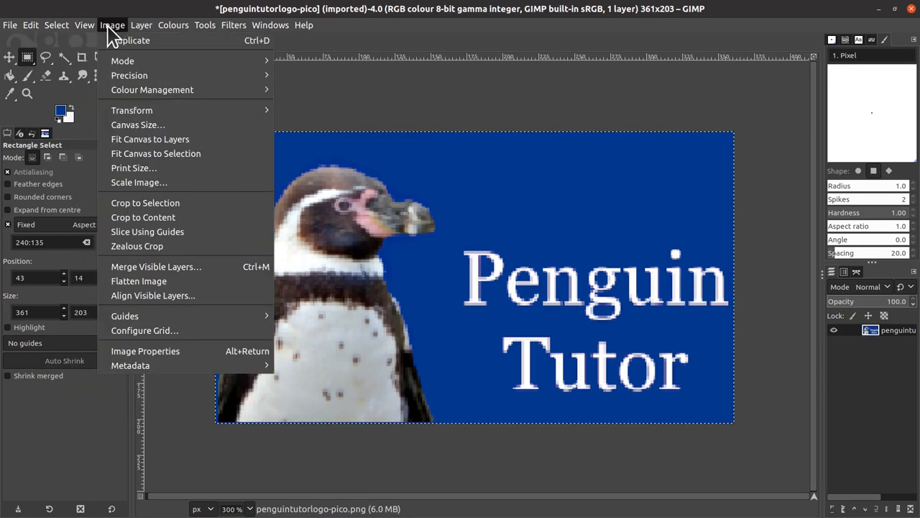
pyautogui.click(138, 181)
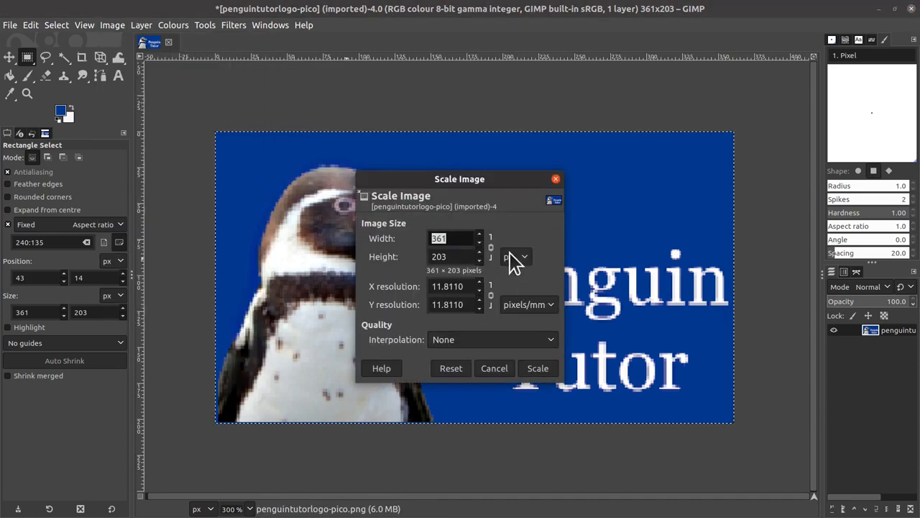
# Step: Scale the cropped logo down to 240 × 135 pixels
pyautogui.write('240')
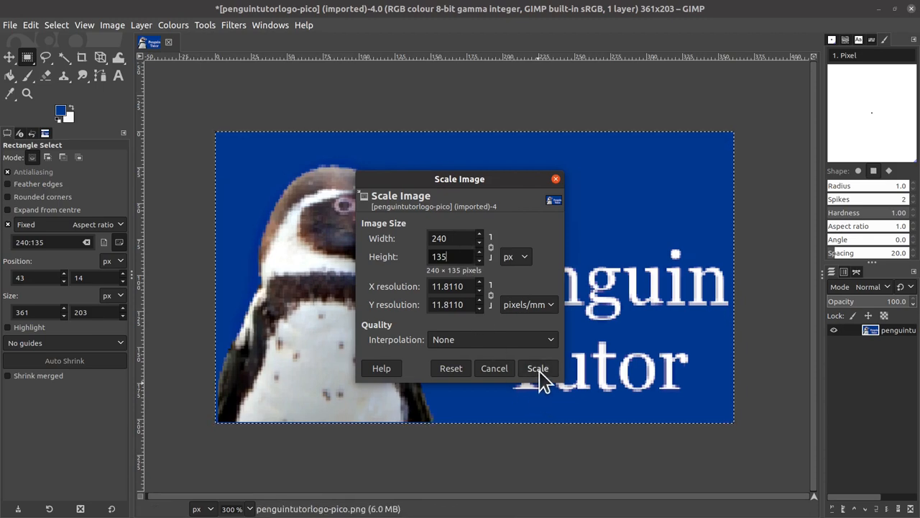
pyautogui.click(537, 368)
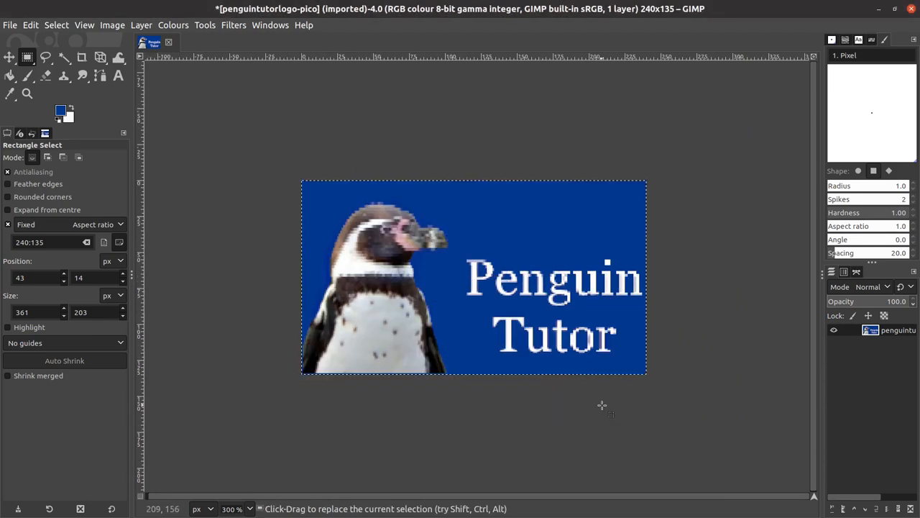
pyautogui.click(11, 25)
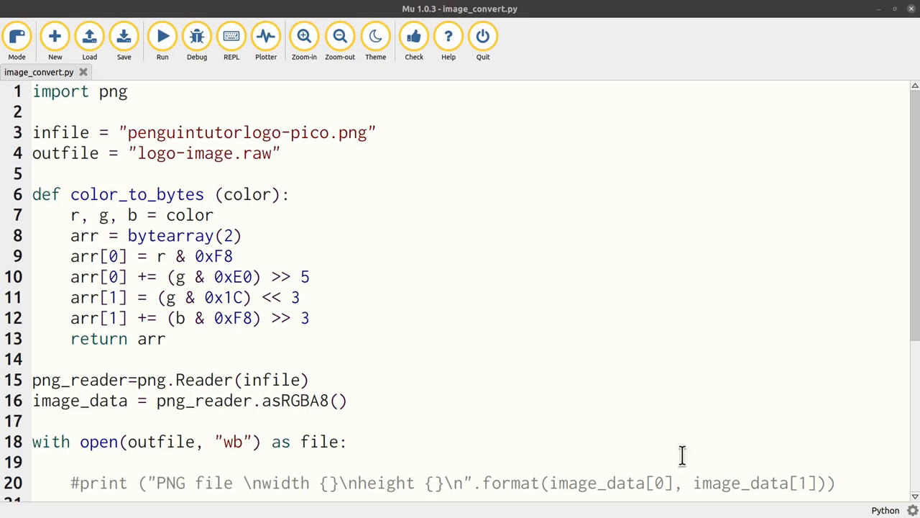
pyautogui.moveTo(304, 119)
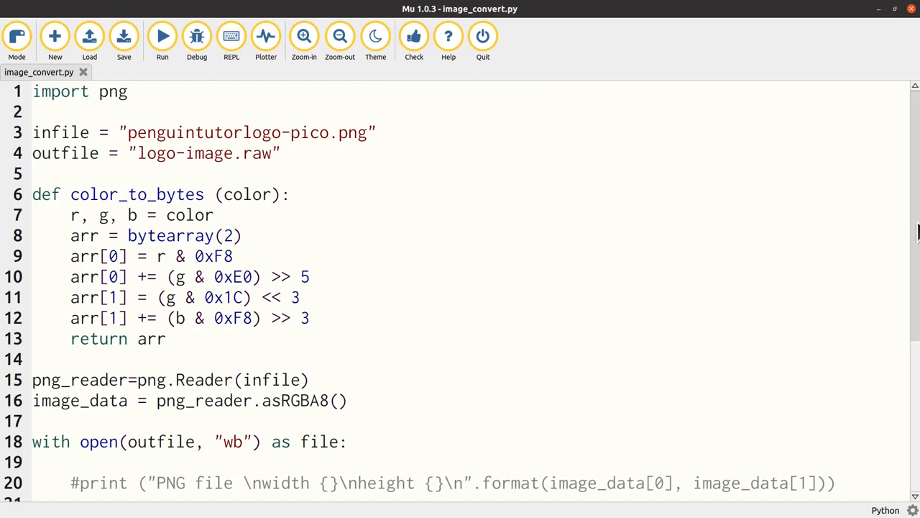
pyautogui.scroll(-3)
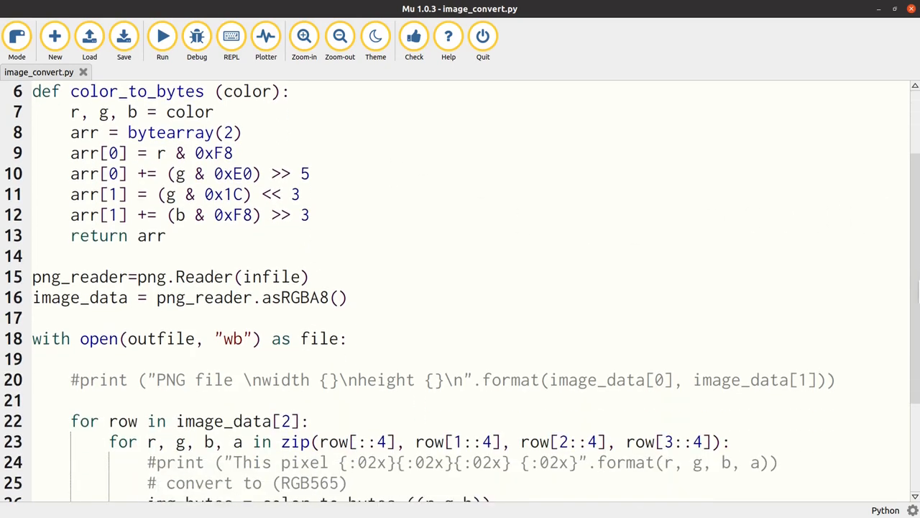
pyautogui.scroll(-3)
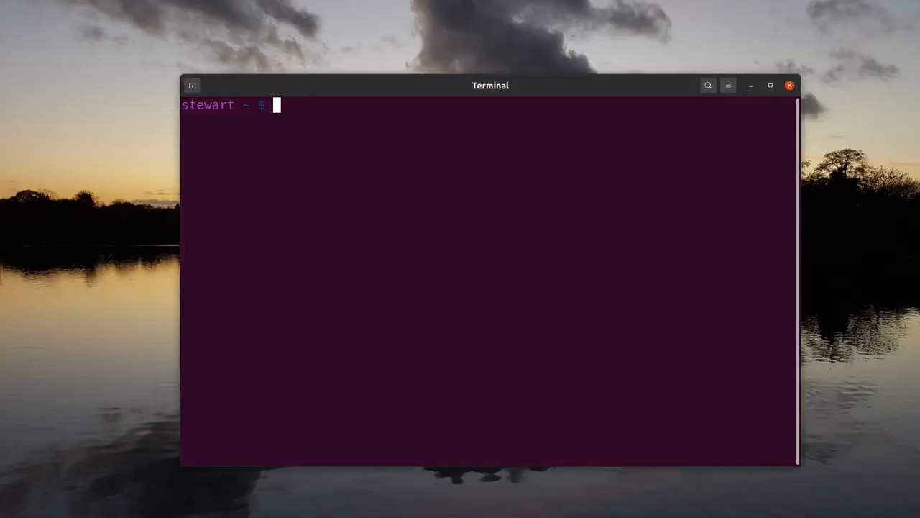
pyautogui.moveTo(371, 294)
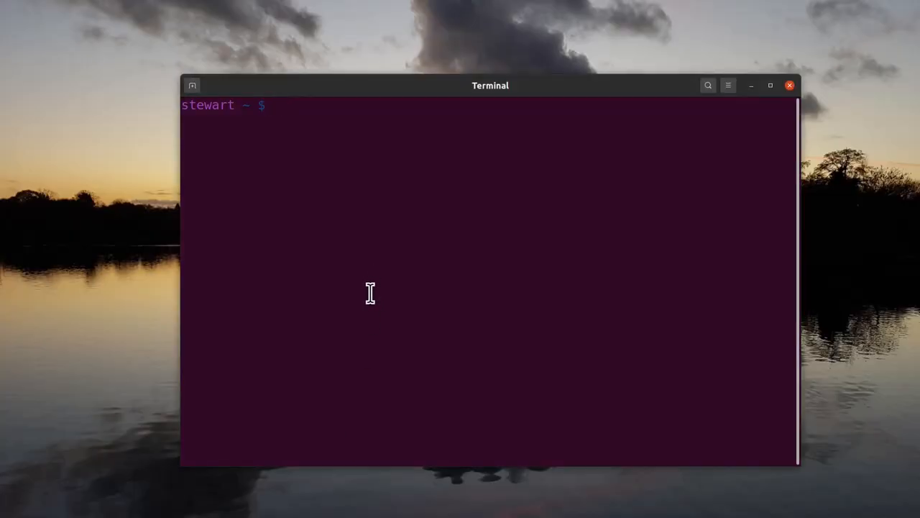
# Step: Start an rshell session to the Pico and change into the pico-sprites folder
pyautogui.write('rshe')
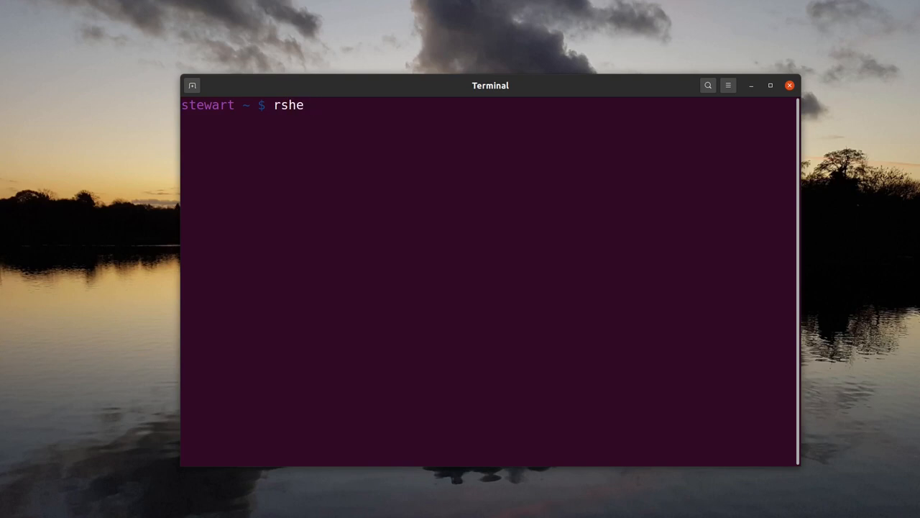
pyautogui.write('ll')
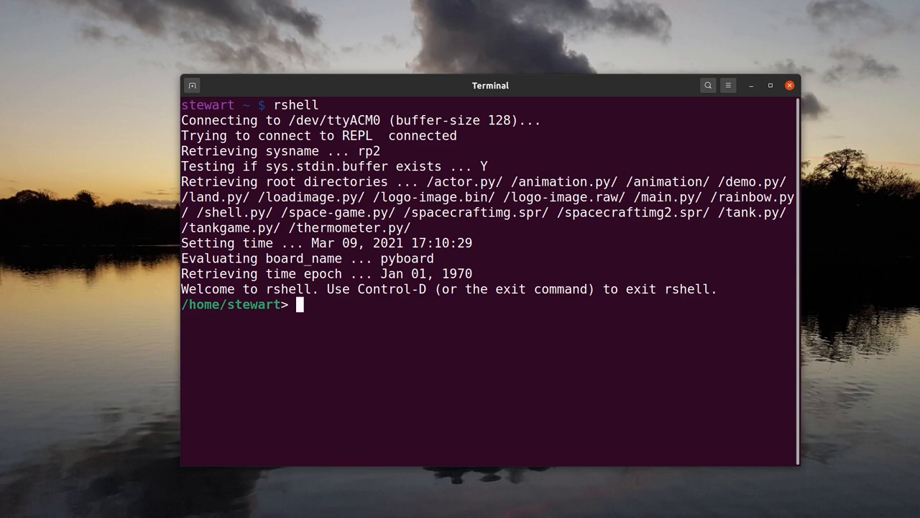
pyautogui.write('cd')
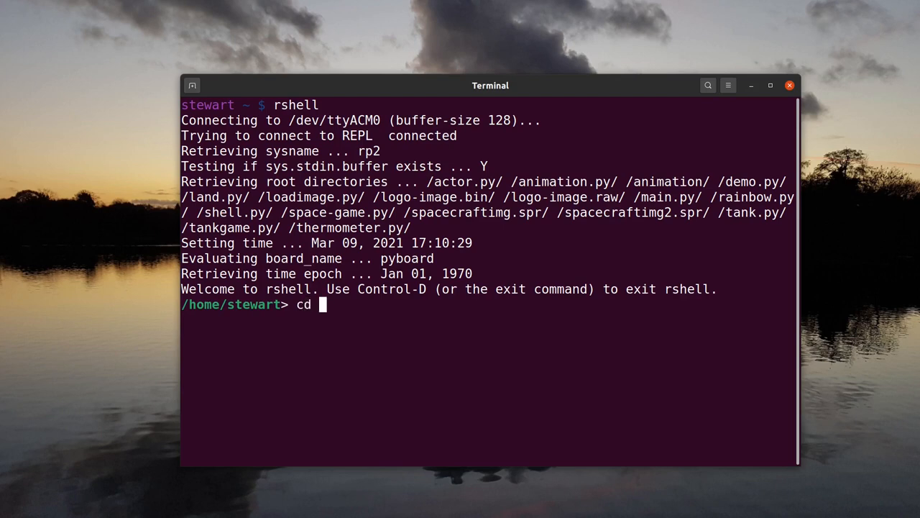
pyautogui.write('pico-sp')
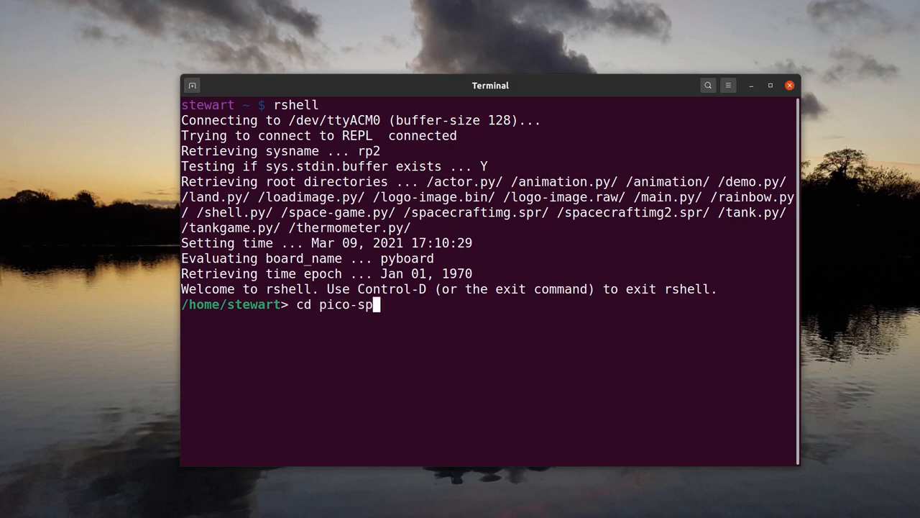
pyautogui.write('rites')
pyautogui.write('cp l')
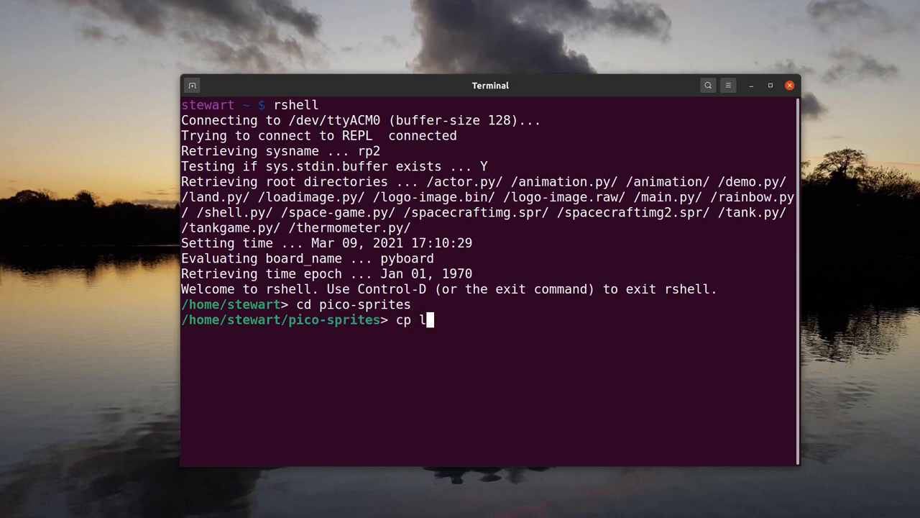
# Step: Copy logo-image.raw onto the board at /pyboard
pyautogui.write('ogo-im')
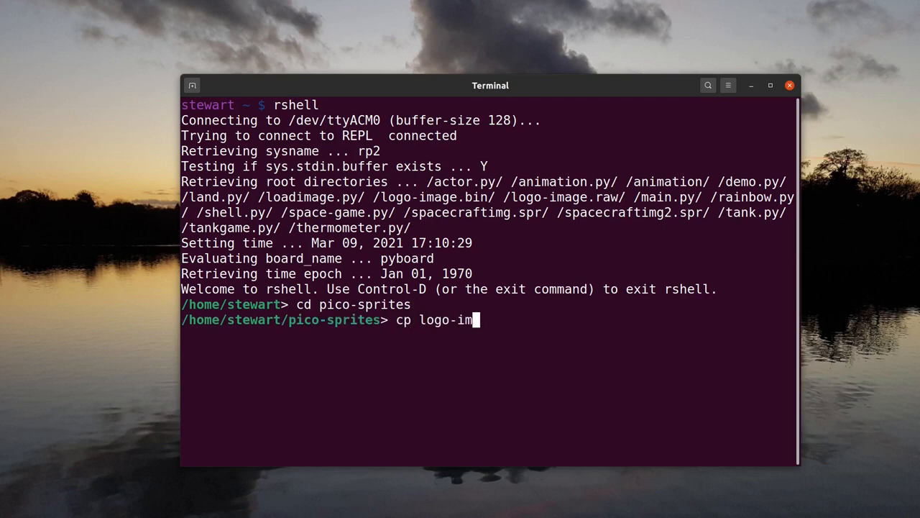
pyautogui.write('age.raw /p')
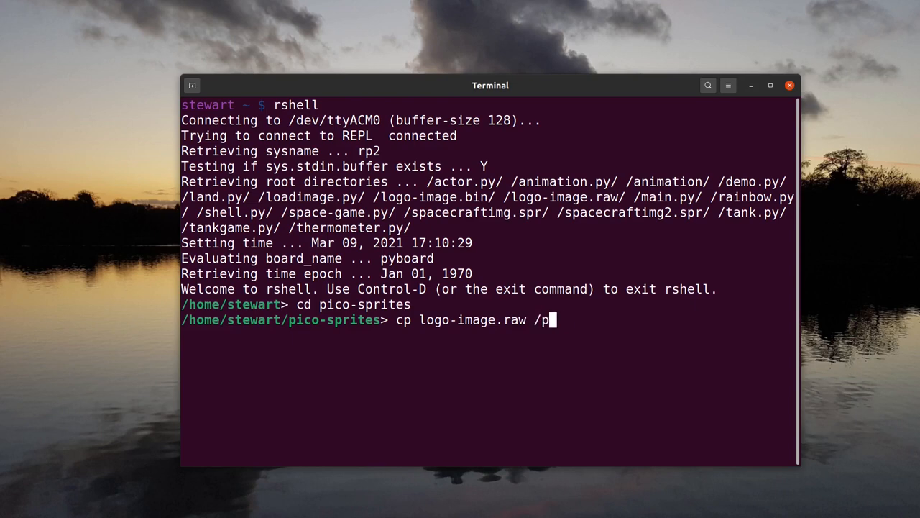
pyautogui.write('yboard')
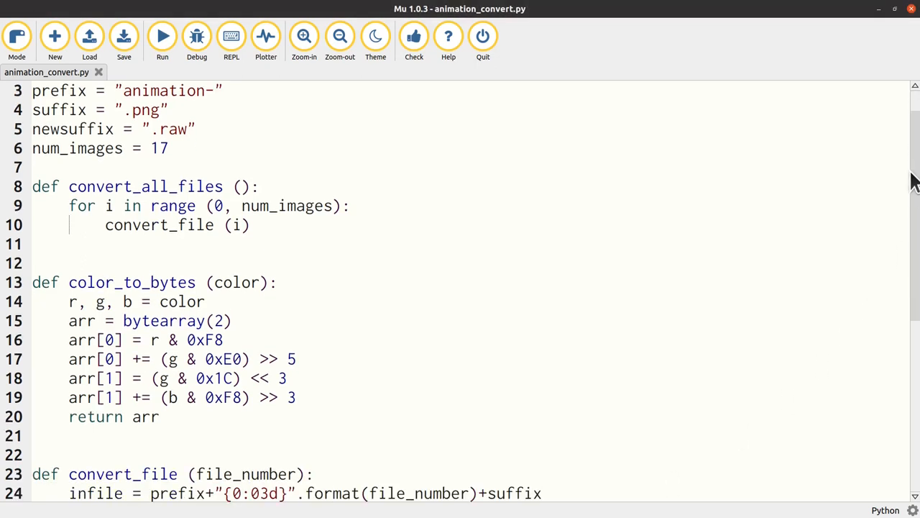
pyautogui.scroll(-3)
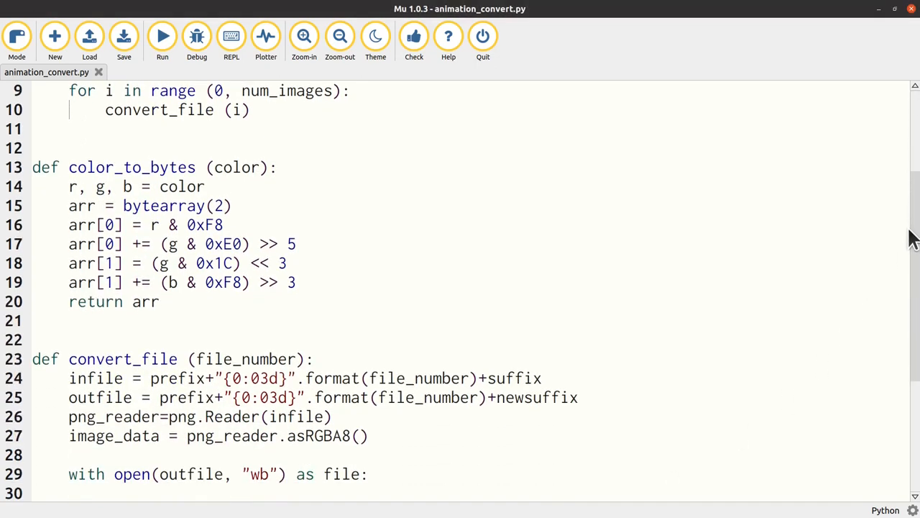
pyautogui.scroll(-3)
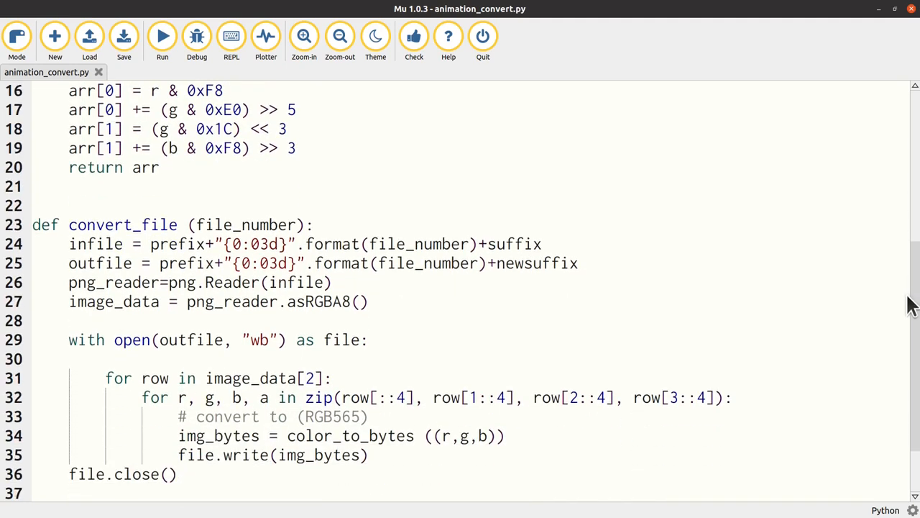
pyautogui.scroll(-3)
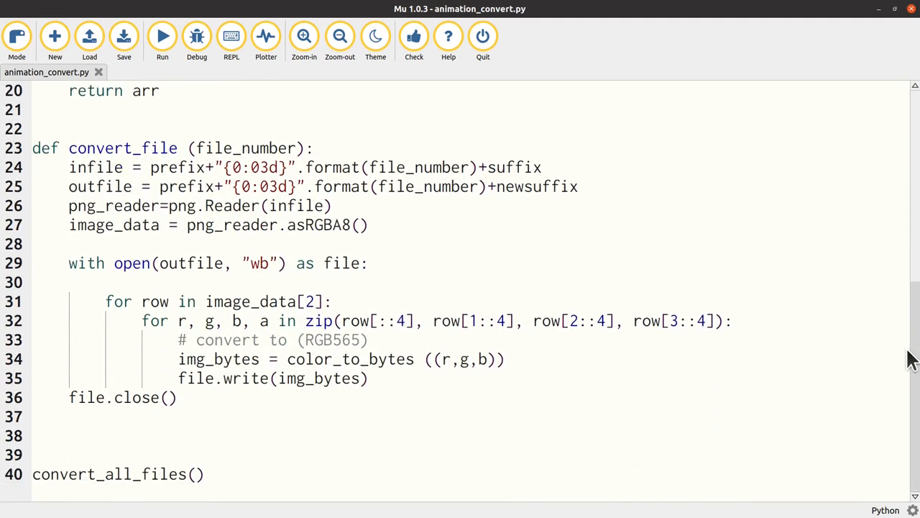